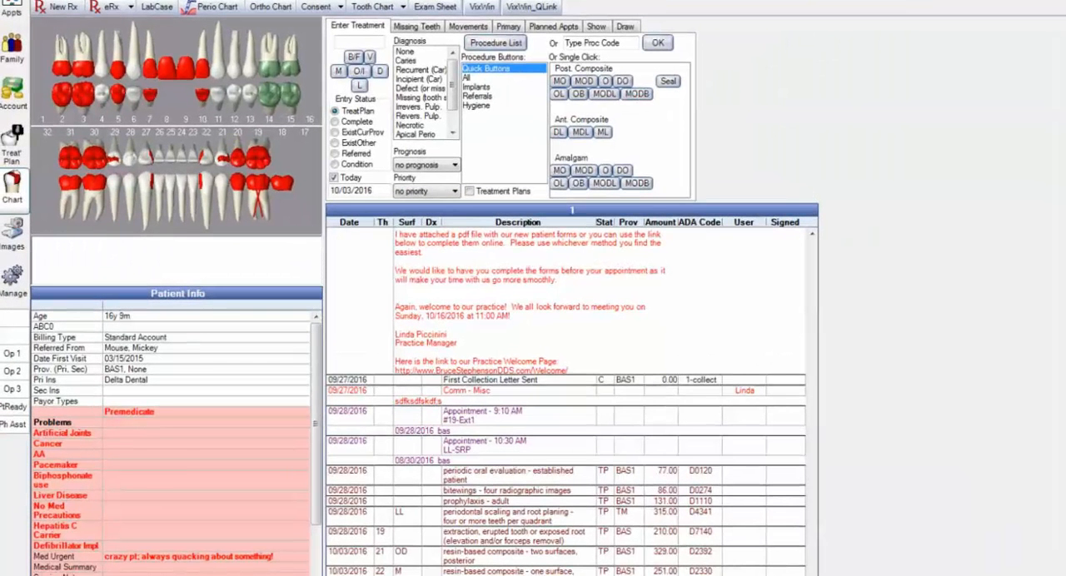
mouse_move(675, 340)
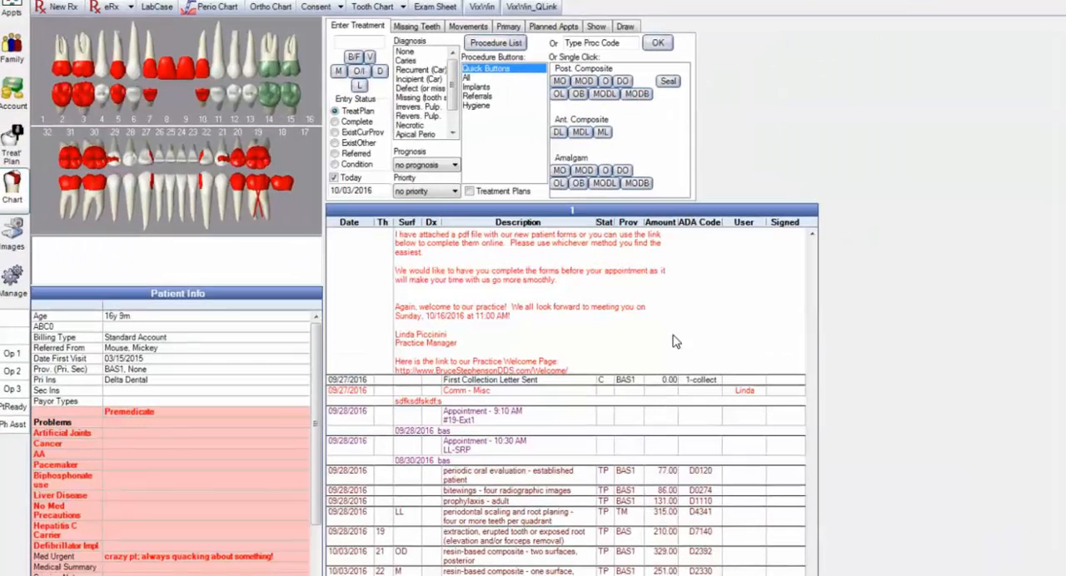
mouse_move(737, 516)
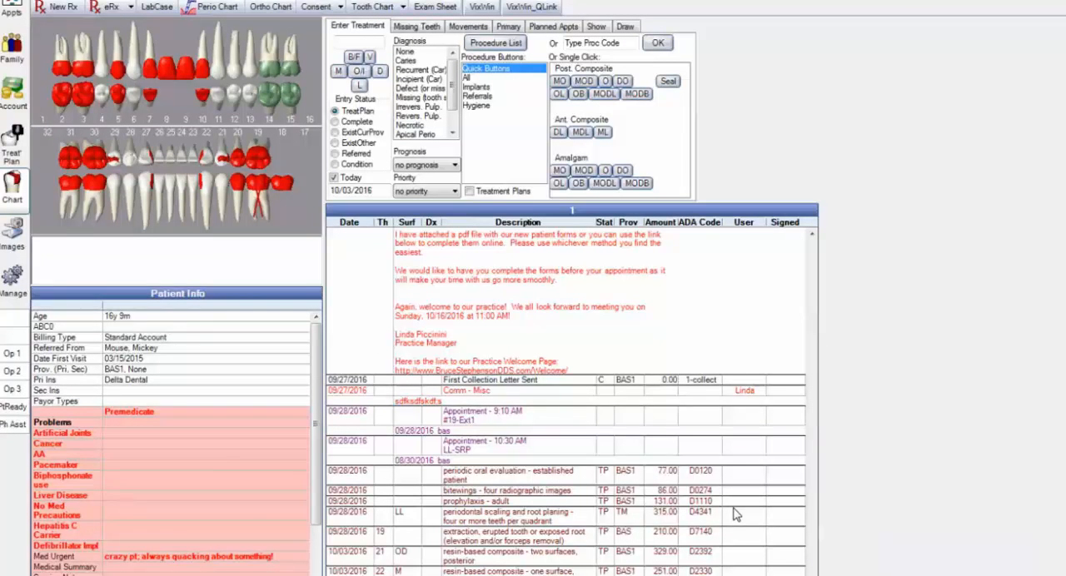
mouse_move(744, 499)
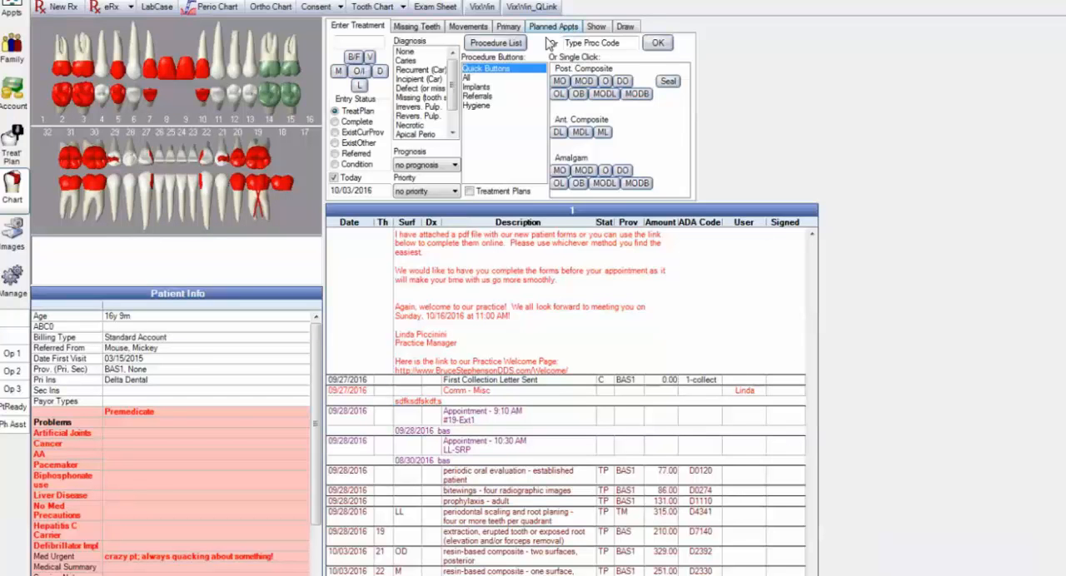
Step: Add a new planned appointment for Donald Duck from the Planned Appts tab
left_click(562, 26)
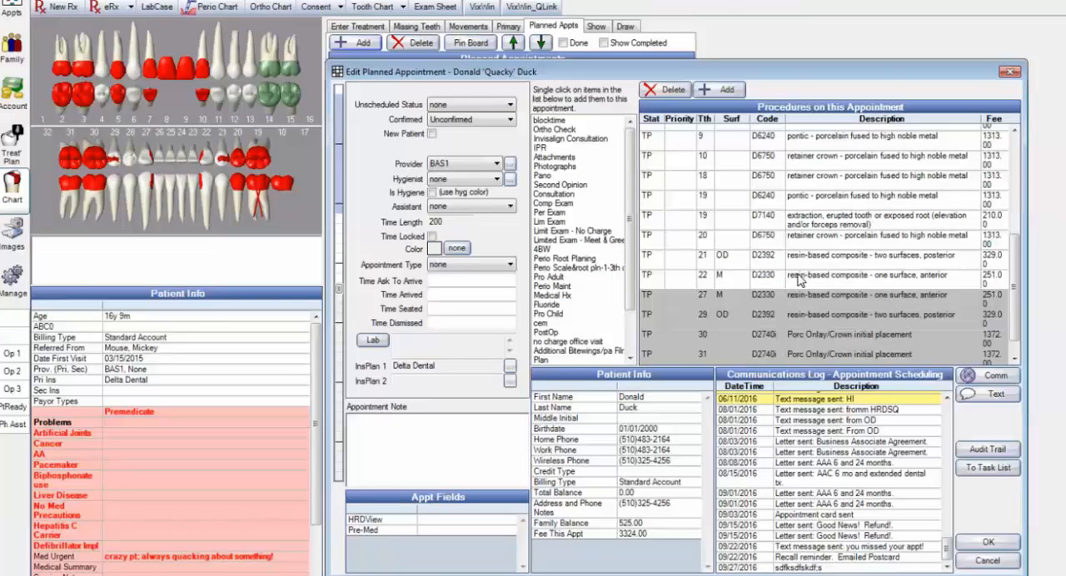
mouse_move(793, 283)
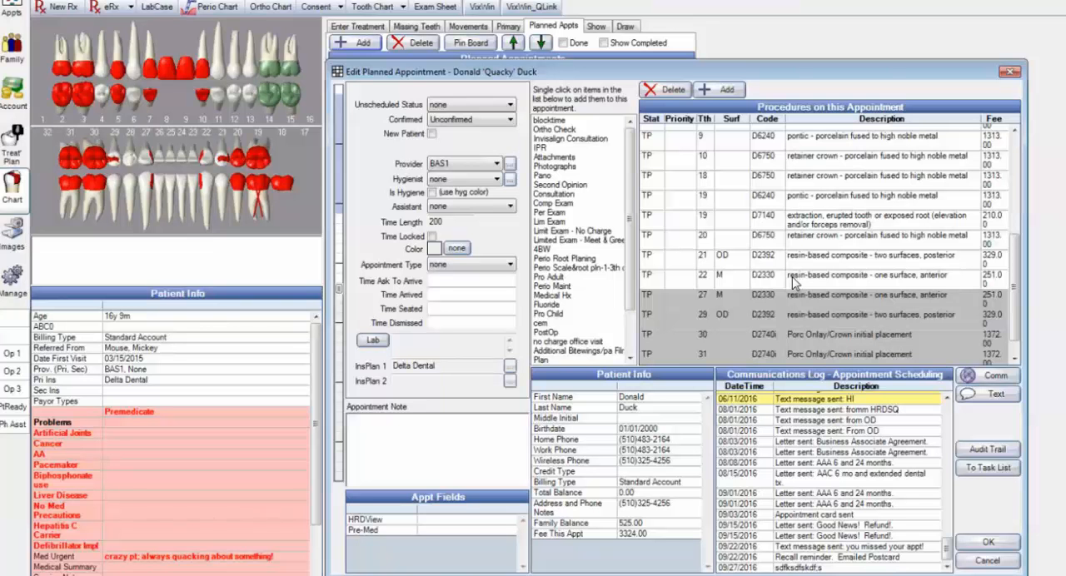
mouse_move(823, 285)
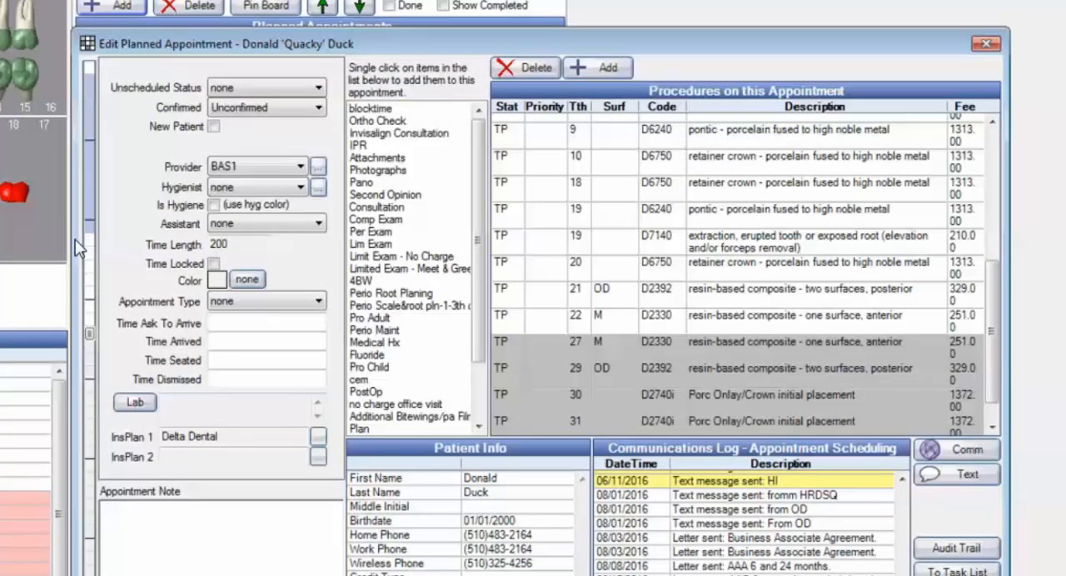
mouse_move(94, 290)
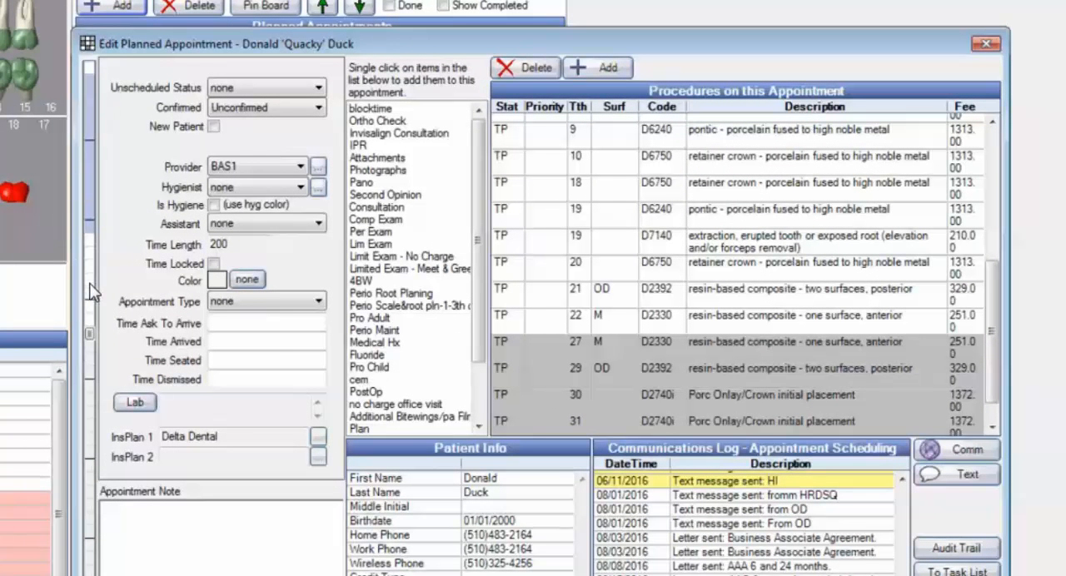
mouse_move(82, 346)
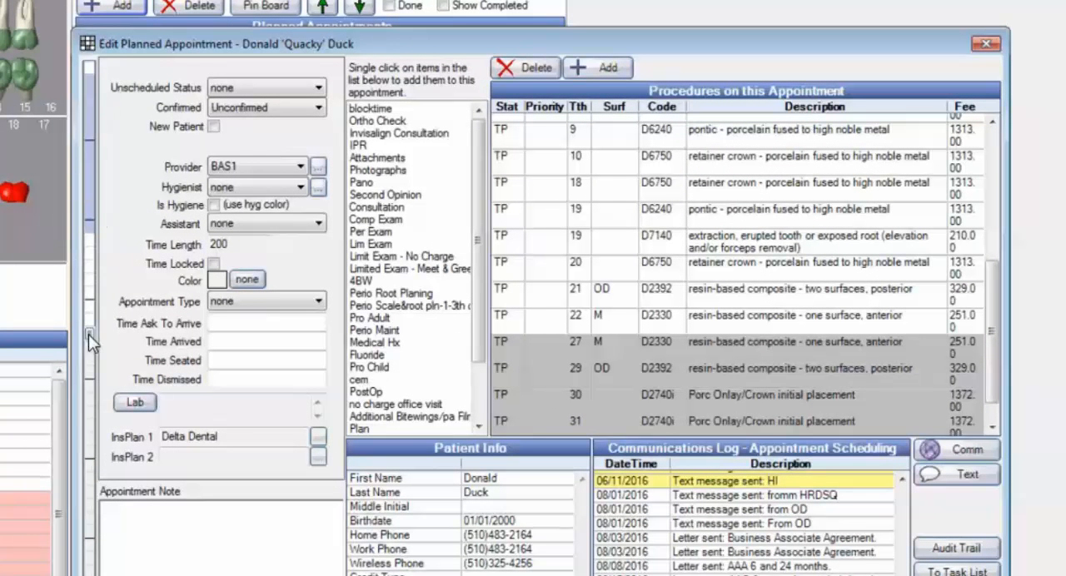
Step: Set the planned appointment to 120 minutes, insert today's date and initials 'as' in the note
left_click(214, 263)
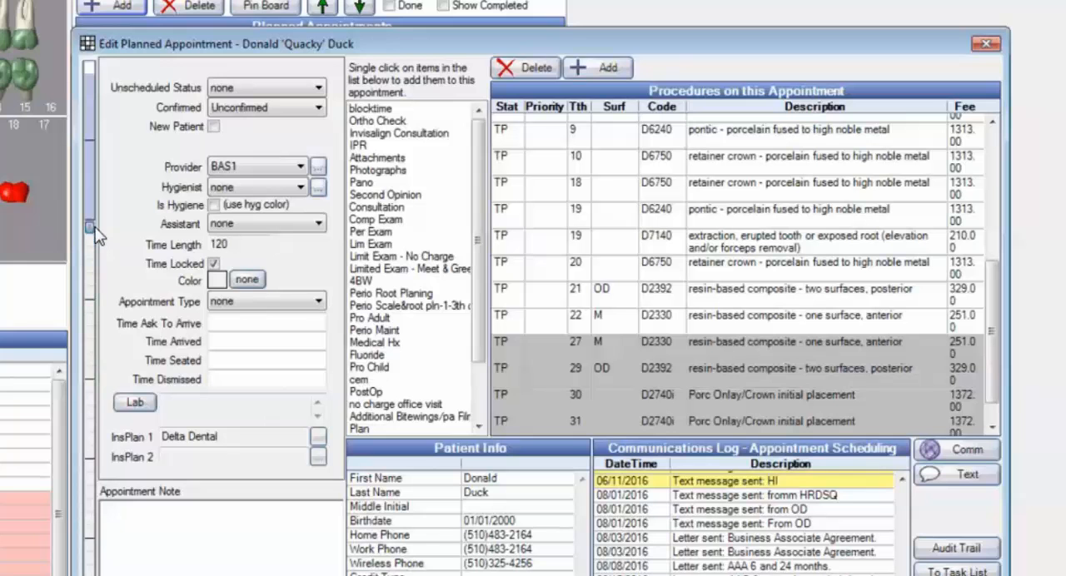
mouse_move(96, 182)
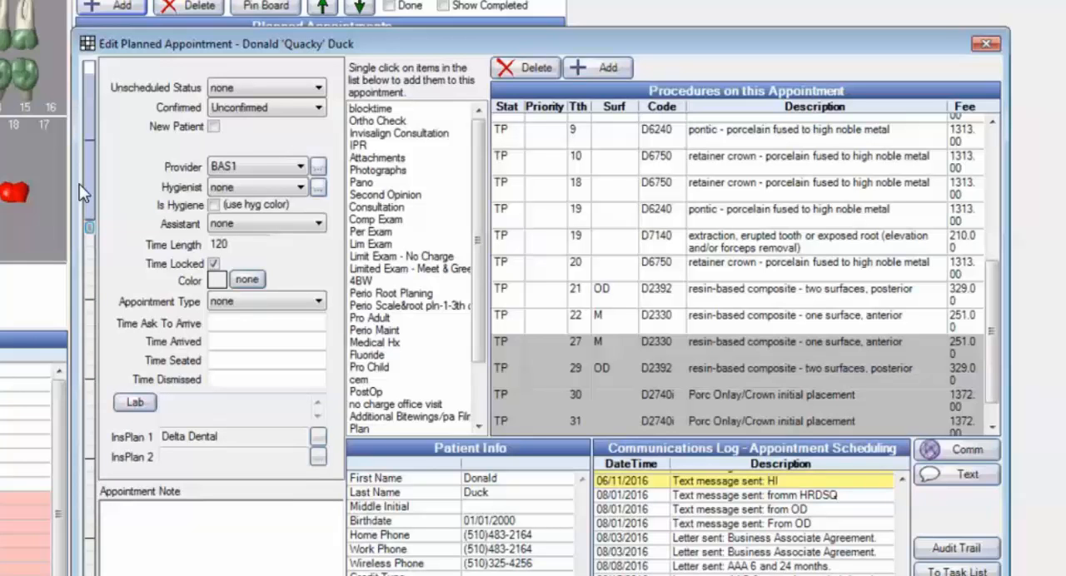
mouse_move(94, 303)
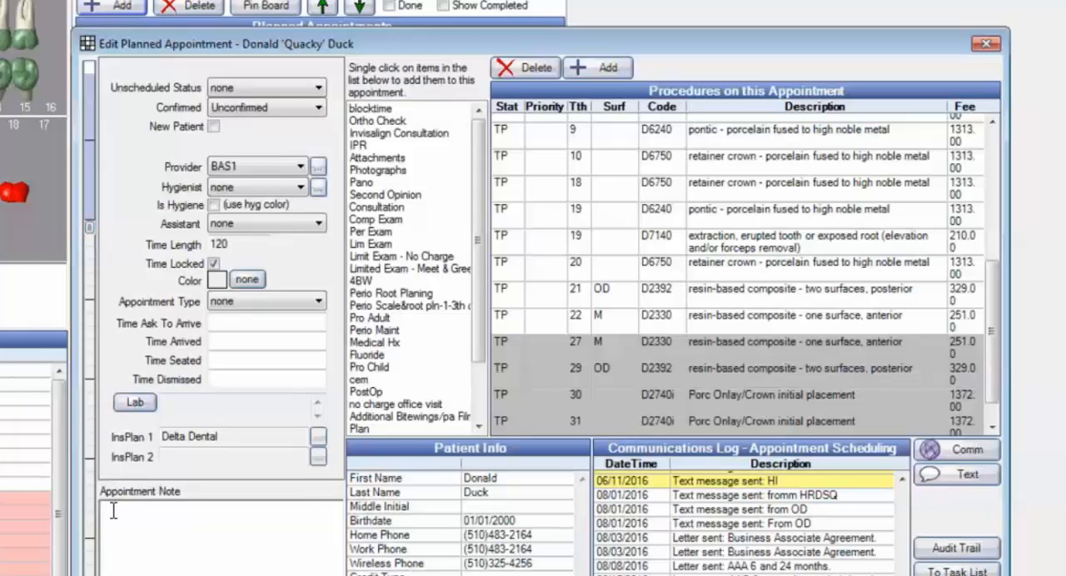
right_click(114, 513)
type("10/03/2016 b")
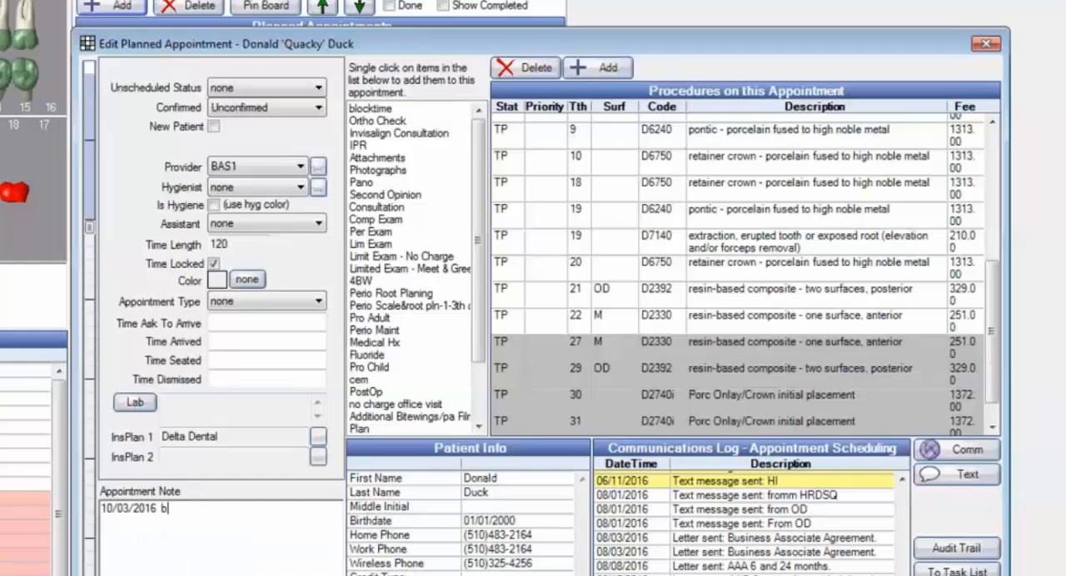
type("as")
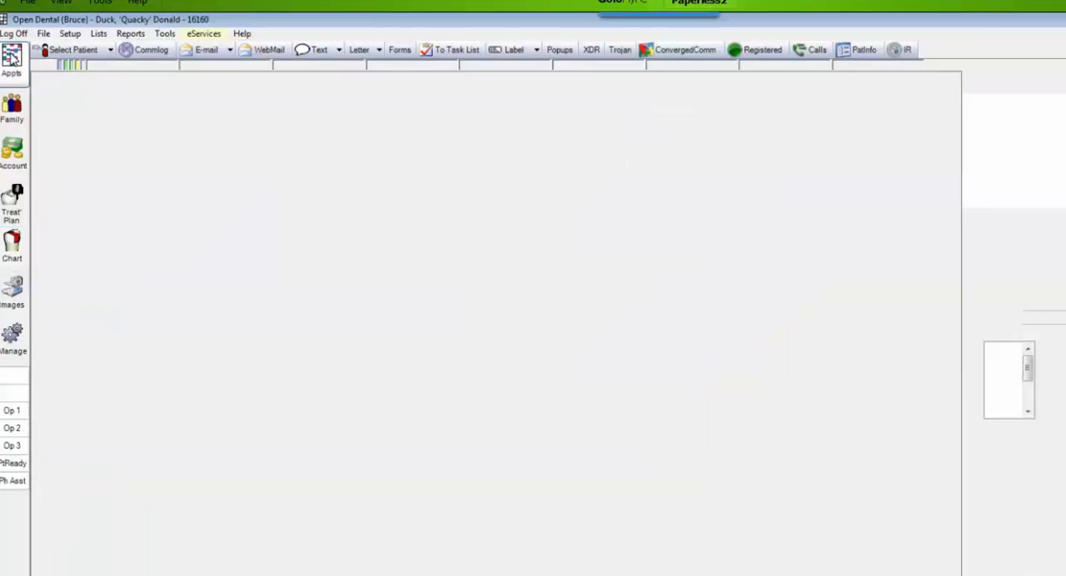
Step: Open Donald Duck's appointment list from the Appts module
left_click(11, 64)
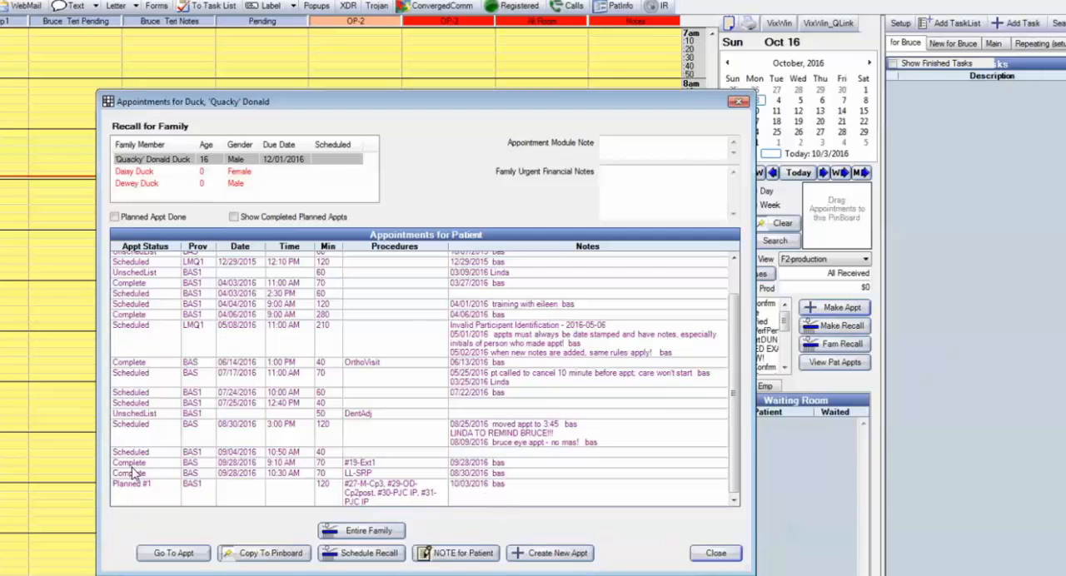
Step: Copy the Planned #1 appointment to the pinboard
left_click(142, 485)
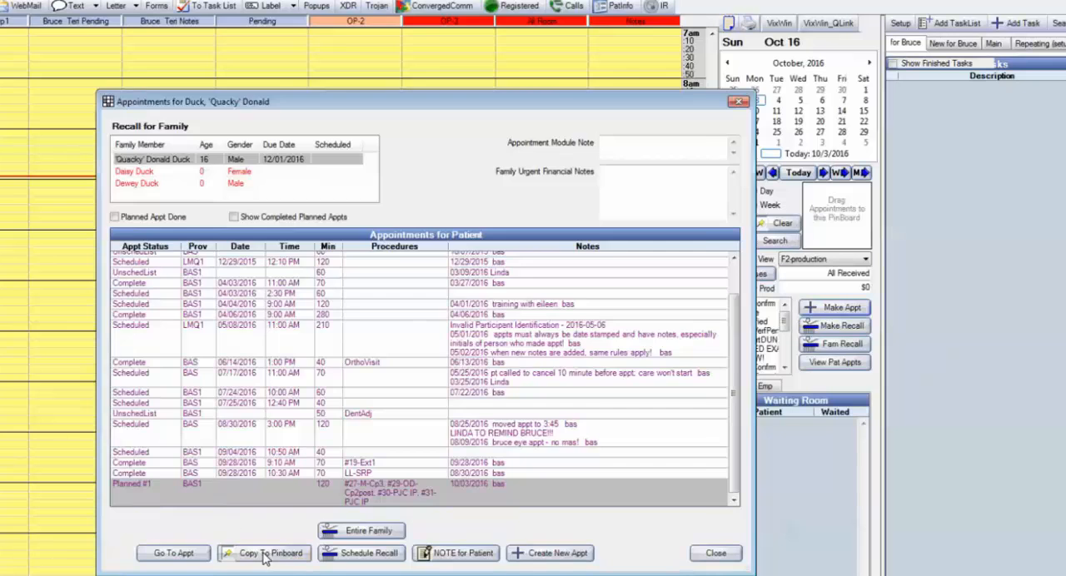
left_click(267, 554)
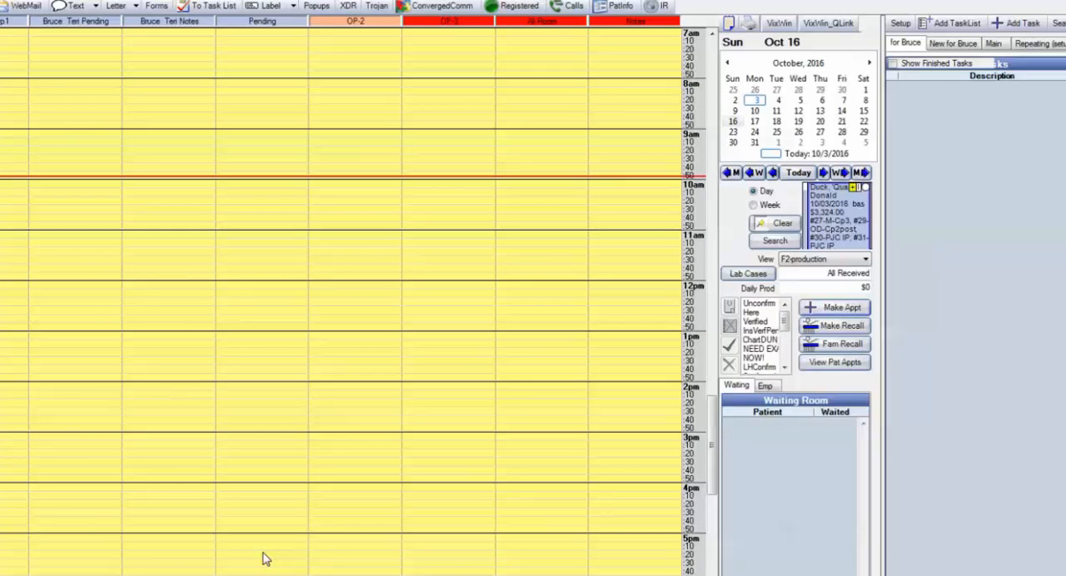
mouse_move(853, 214)
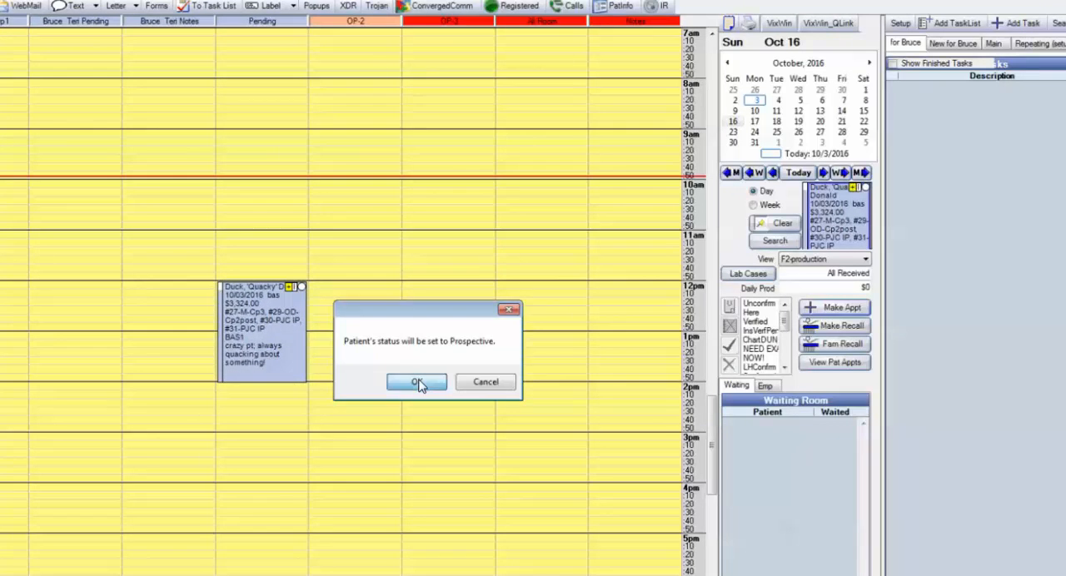
Step: Book the pinboard appointment at 12 pm in Pending, accepting Prospective patient status
left_click(416, 381)
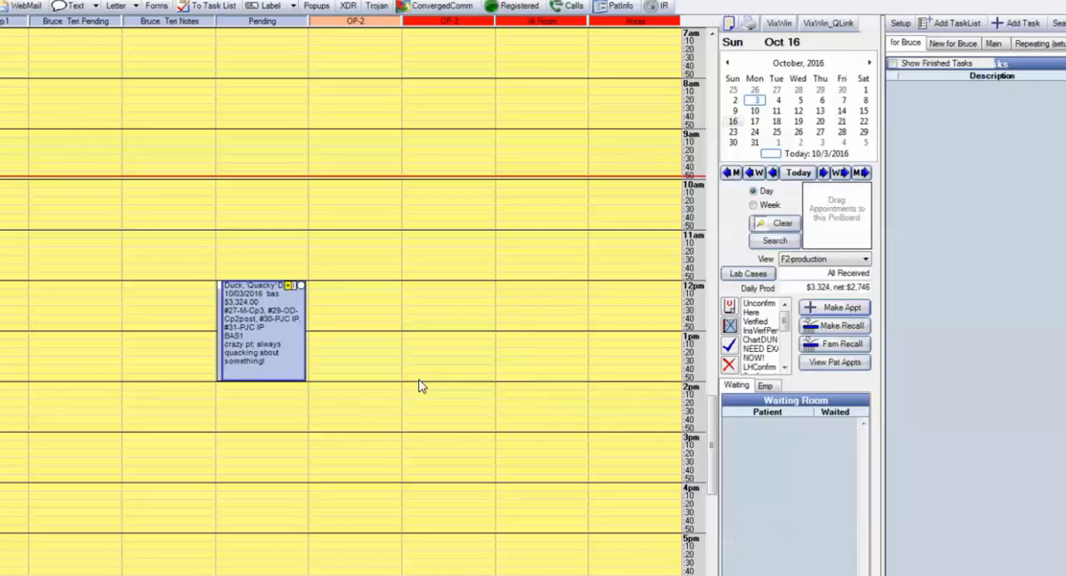